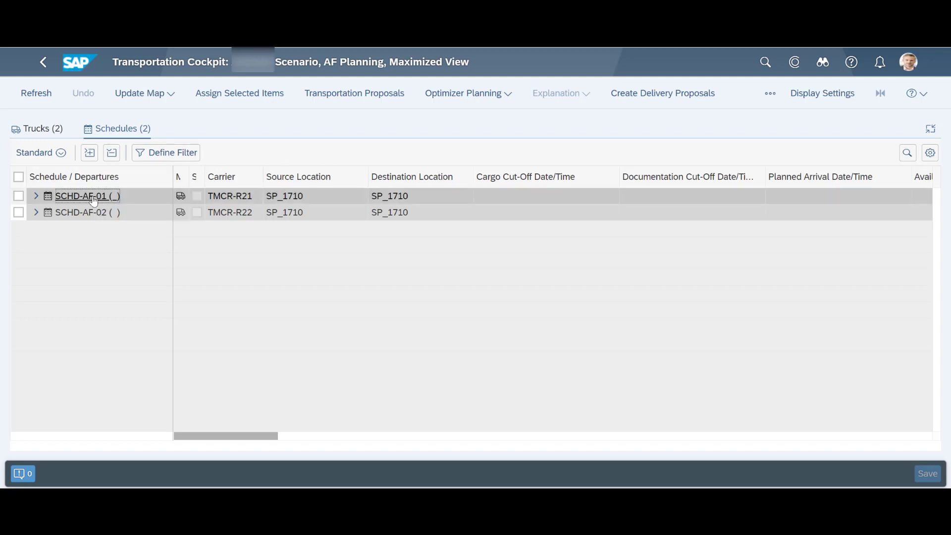
- Open schedule SCHD-AF-01 and scroll to its Standard Stop Sequence with carrier TMCR-R21
click(82, 195)
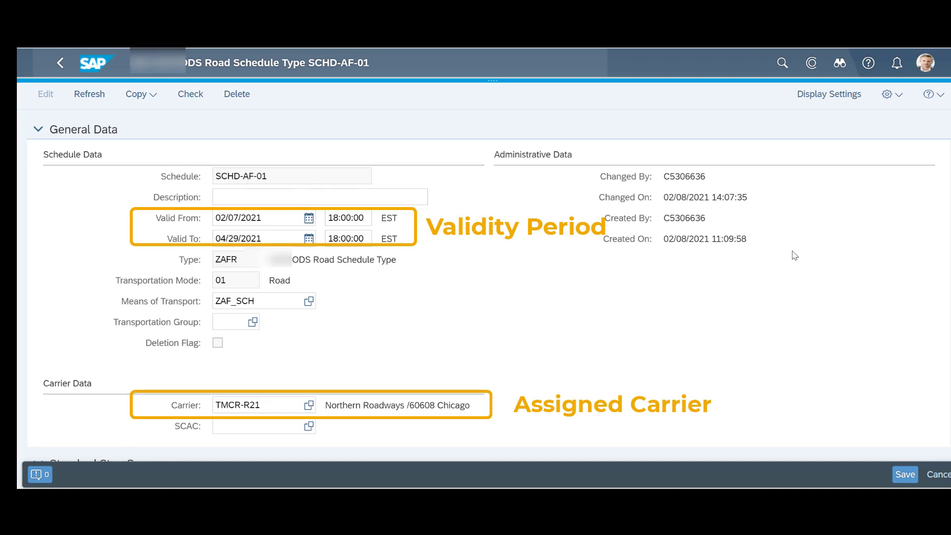
scroll(down, 3)
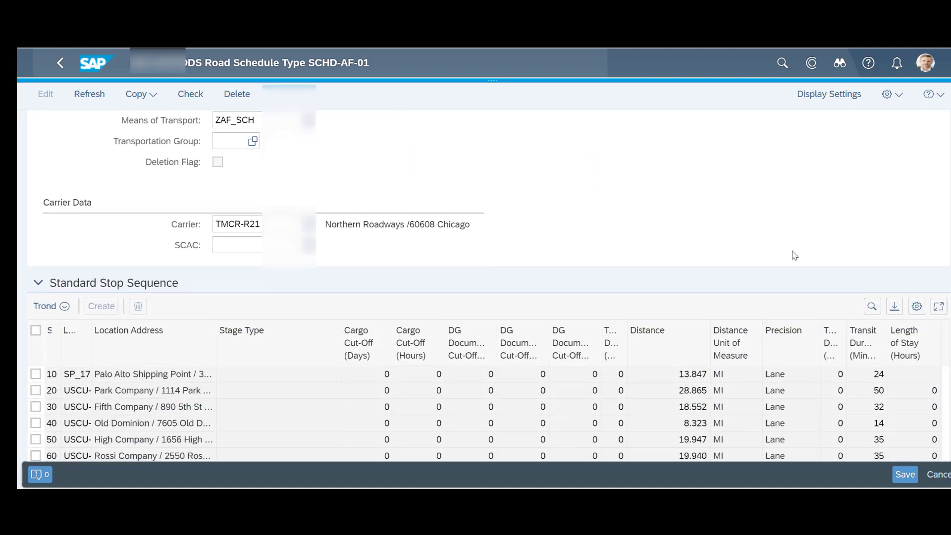
scroll(down, 3)
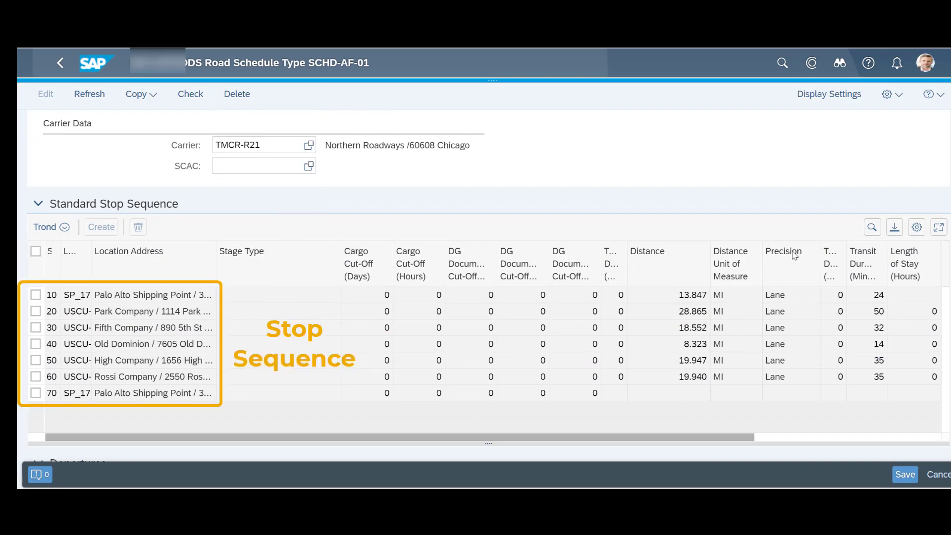
mouse_move(429, 443)
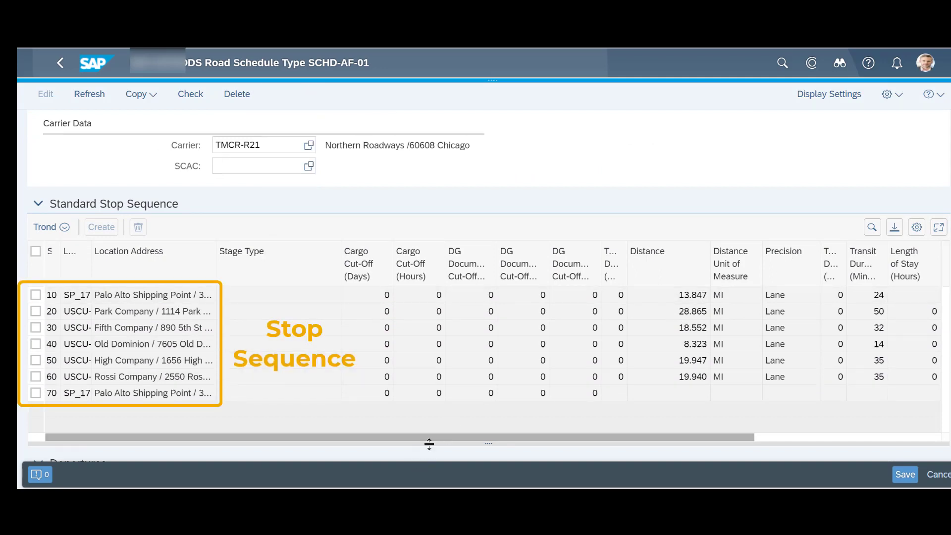
mouse_move(464, 379)
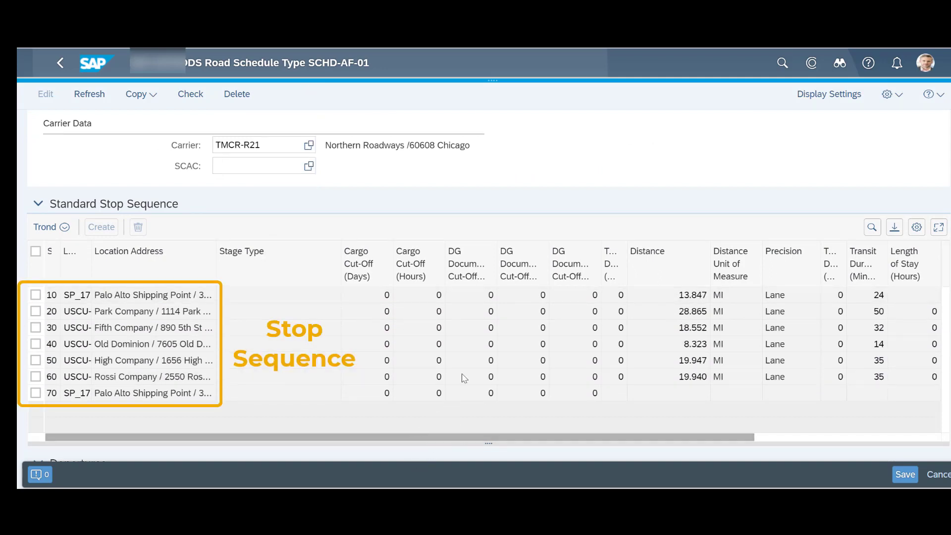
- Show the weekday departure rule, the 59 departures and the actual stop sequence for 02/08/2021
scroll(down, 3)
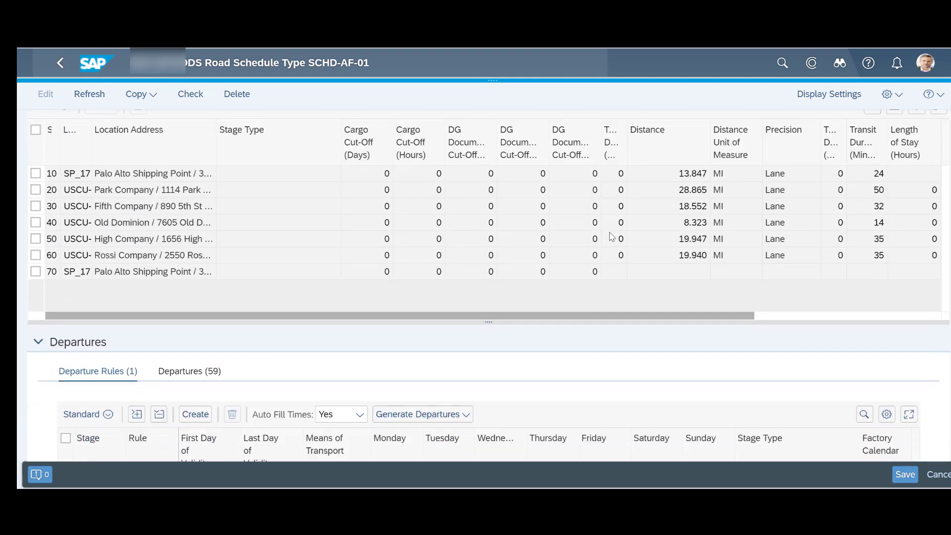
scroll(down, 3)
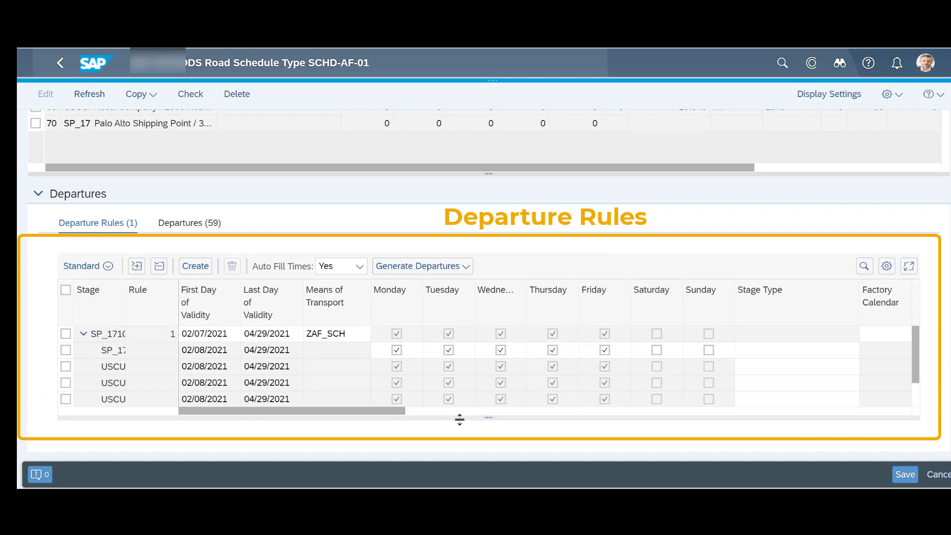
click(189, 223)
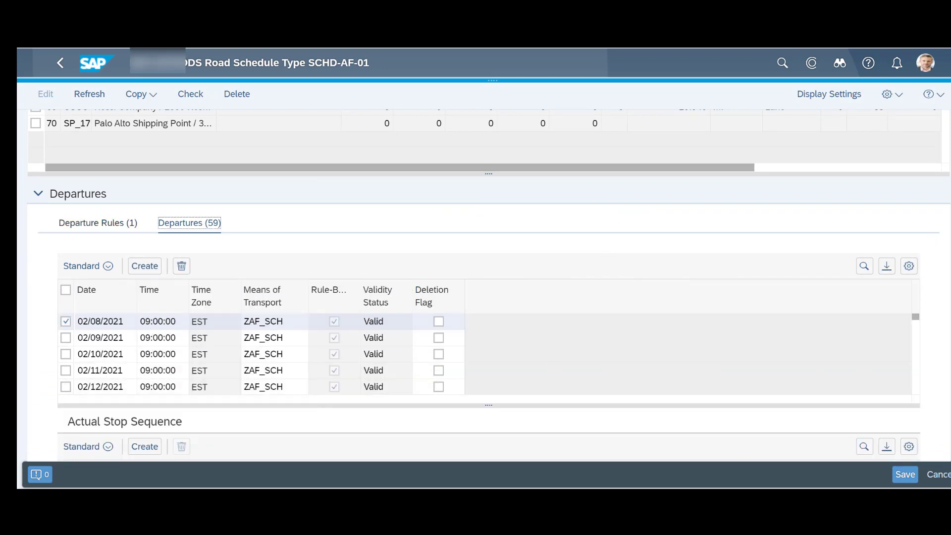
scroll(down, 3)
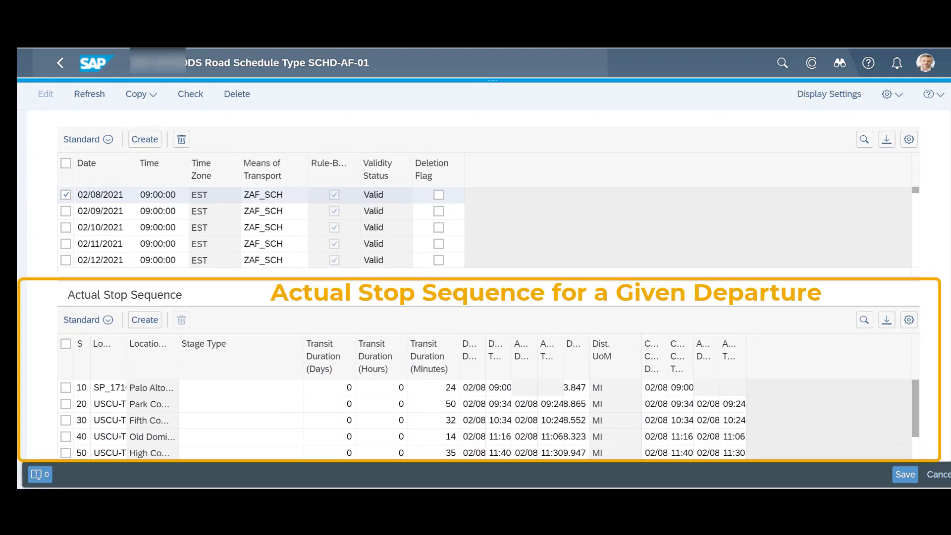
mouse_move(827, 208)
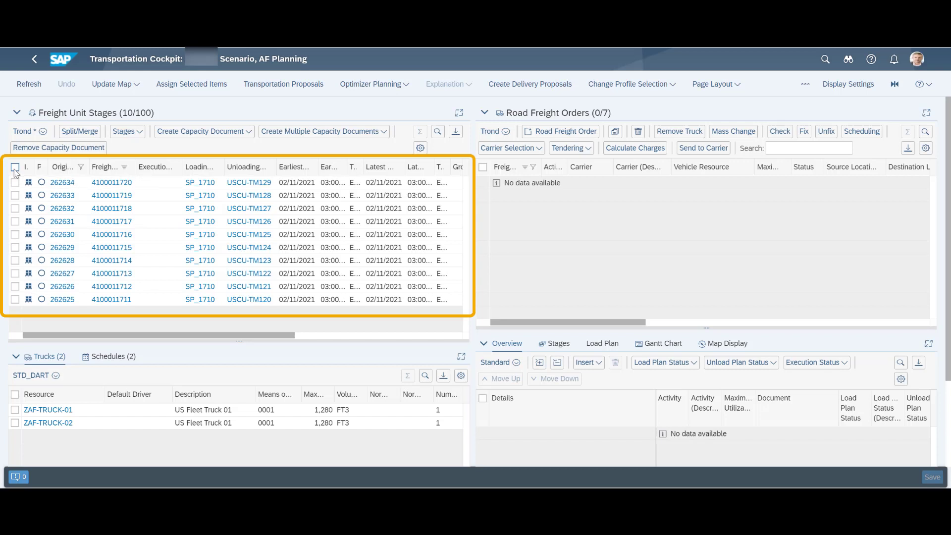
click(15, 167)
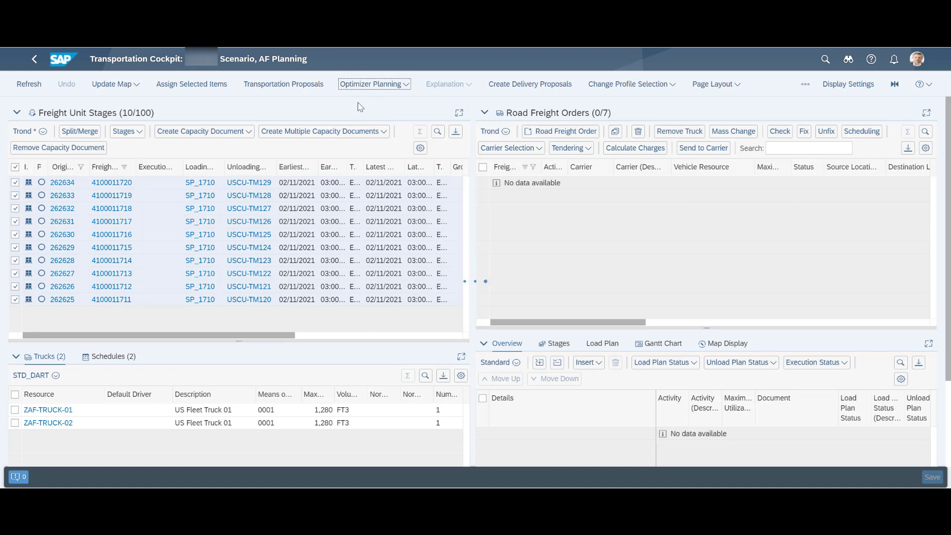
click(371, 84)
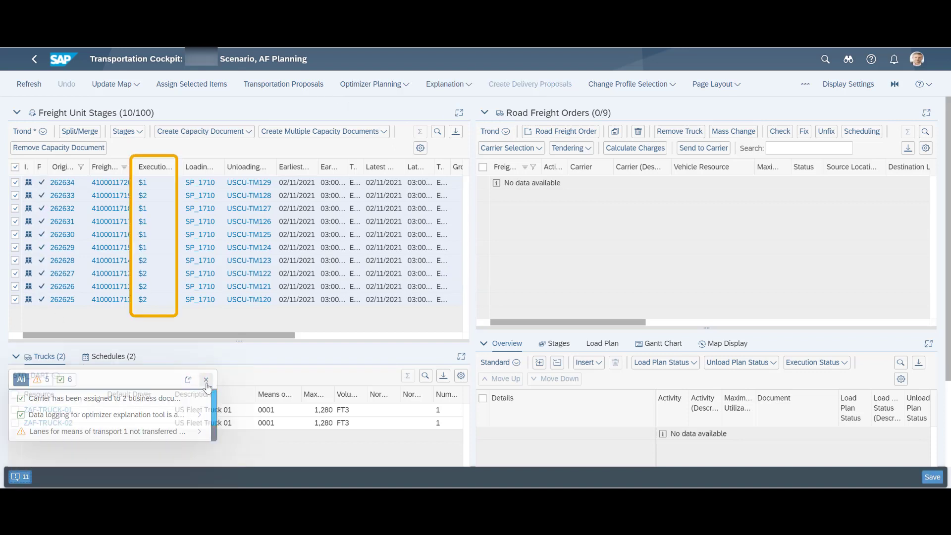
click(206, 379)
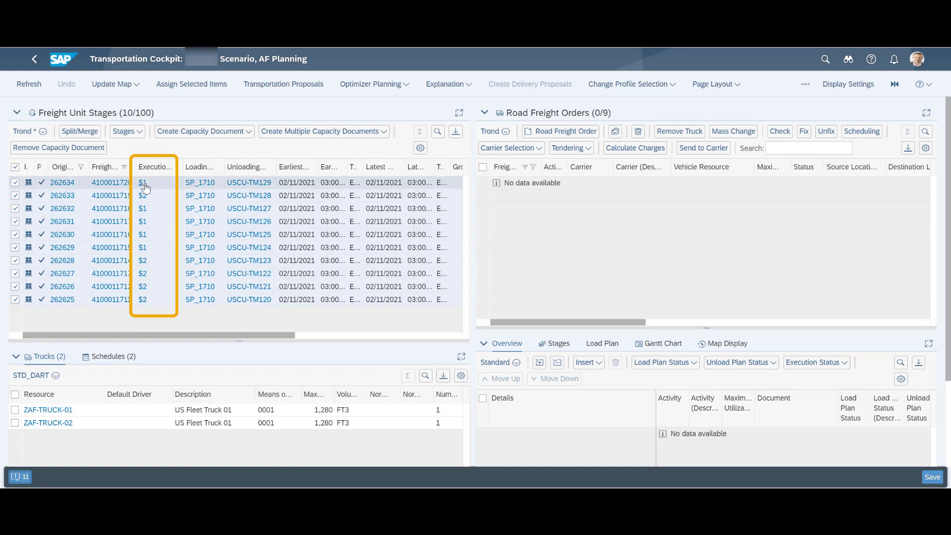
click(142, 299)
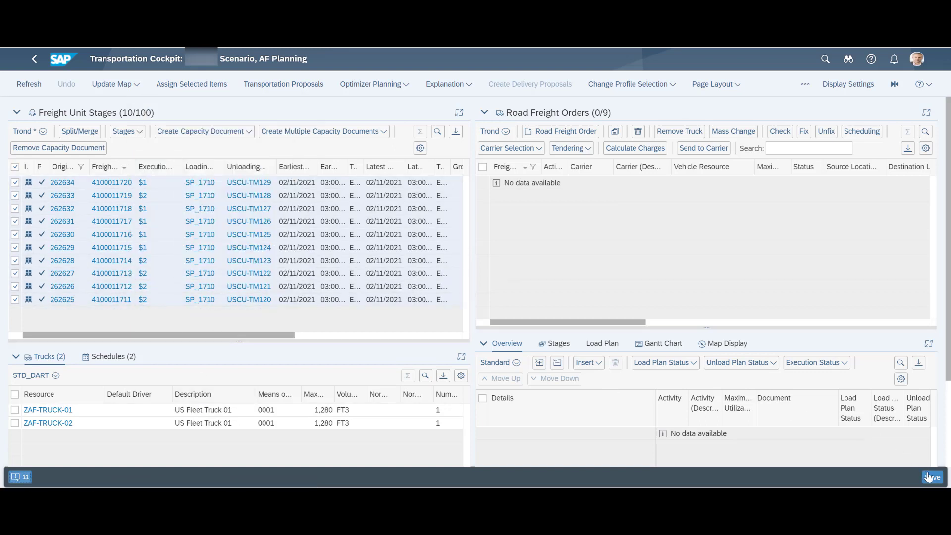
click(933, 476)
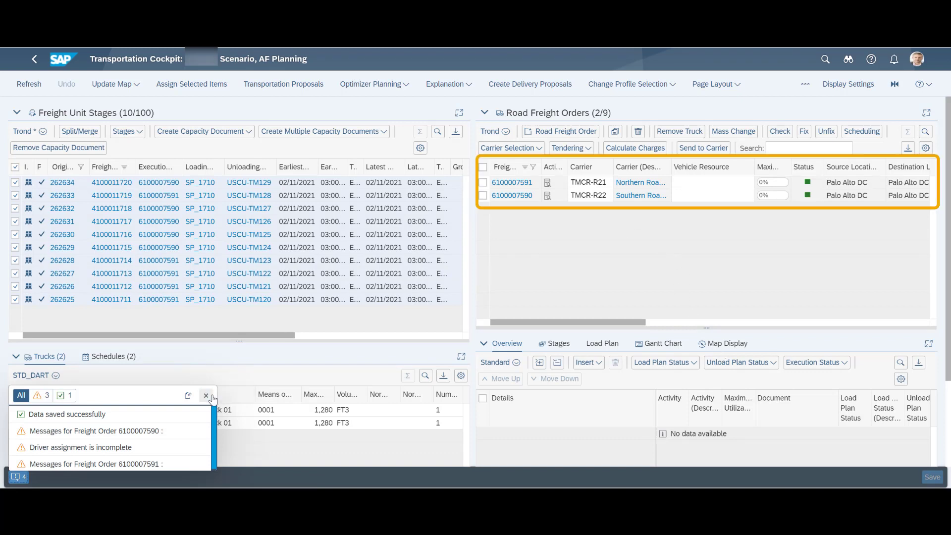
click(512, 182)
text(ZAF:)
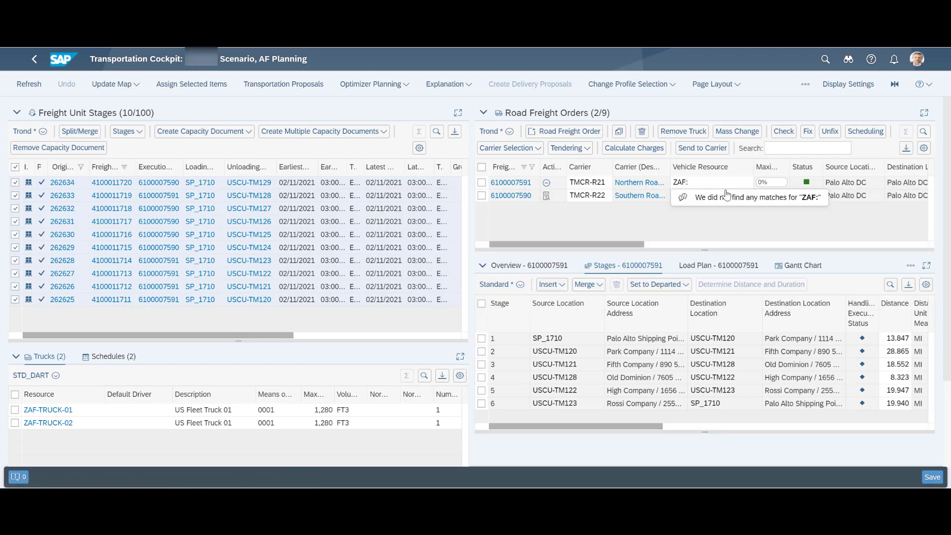
text(ZAF-TRUC)
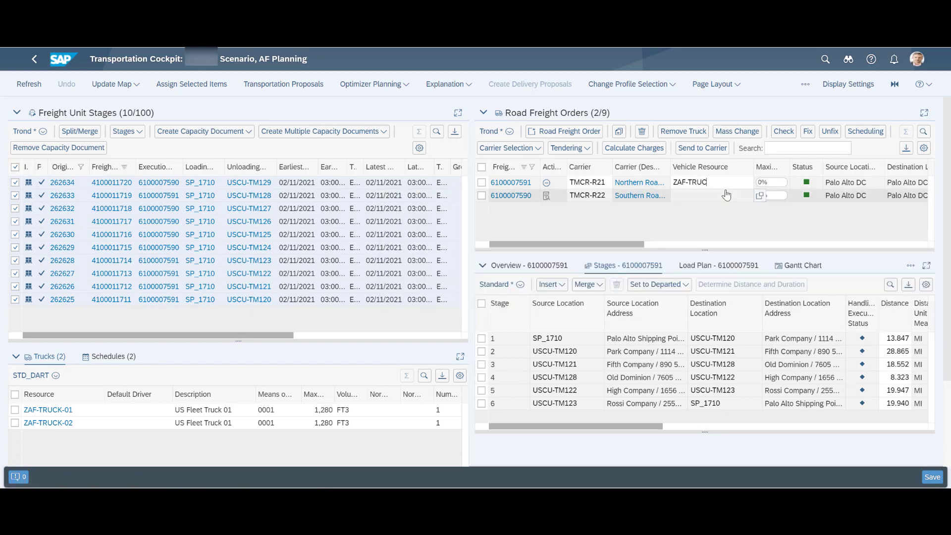
text(K-)
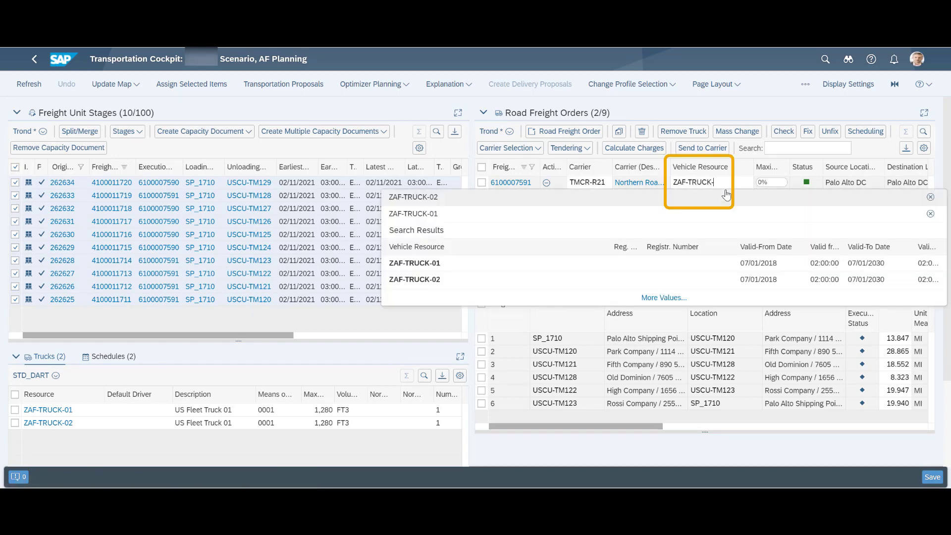
click(414, 264)
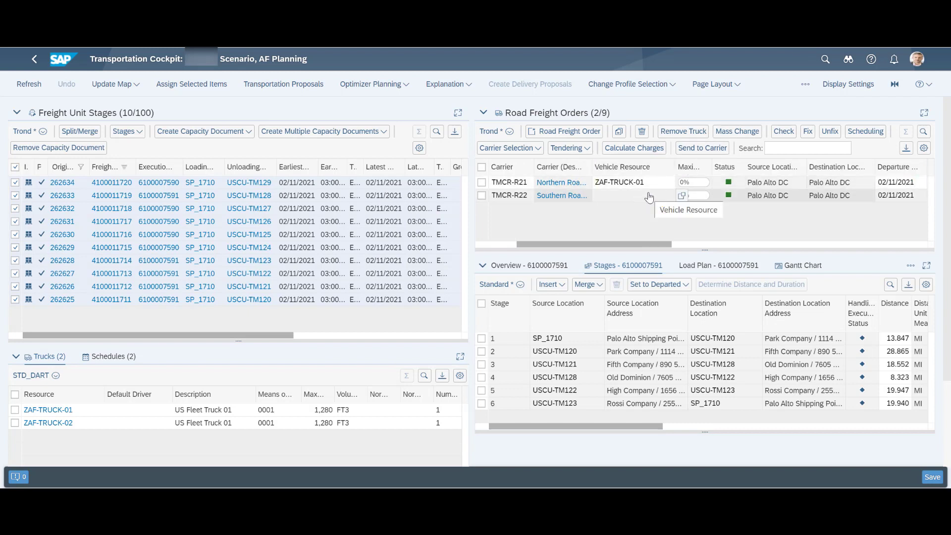
text(ZAF)
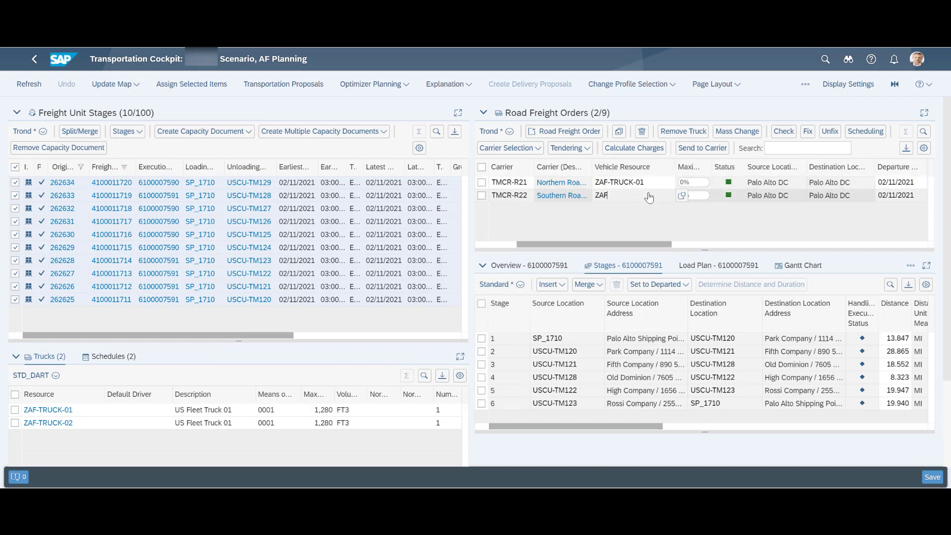
text(-TRUCK)
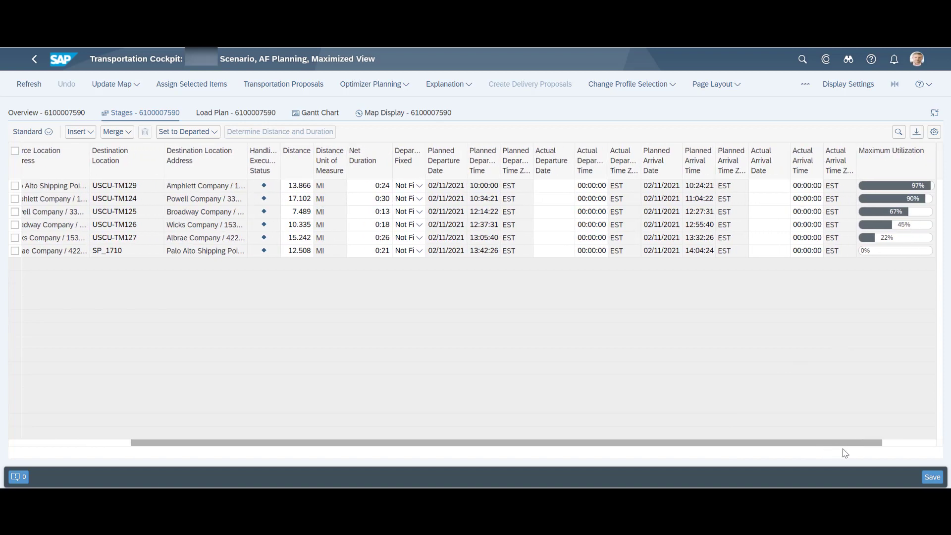
scroll(right, 3)
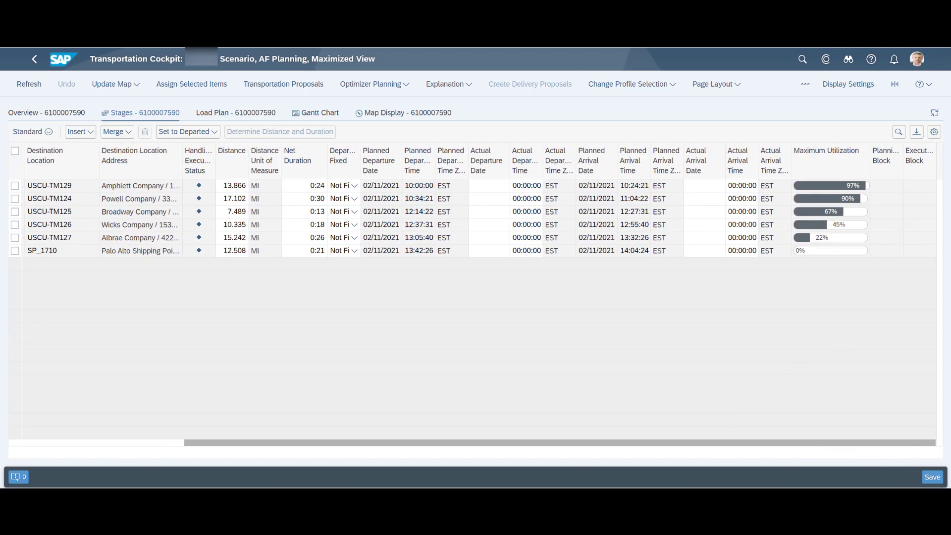
click(408, 112)
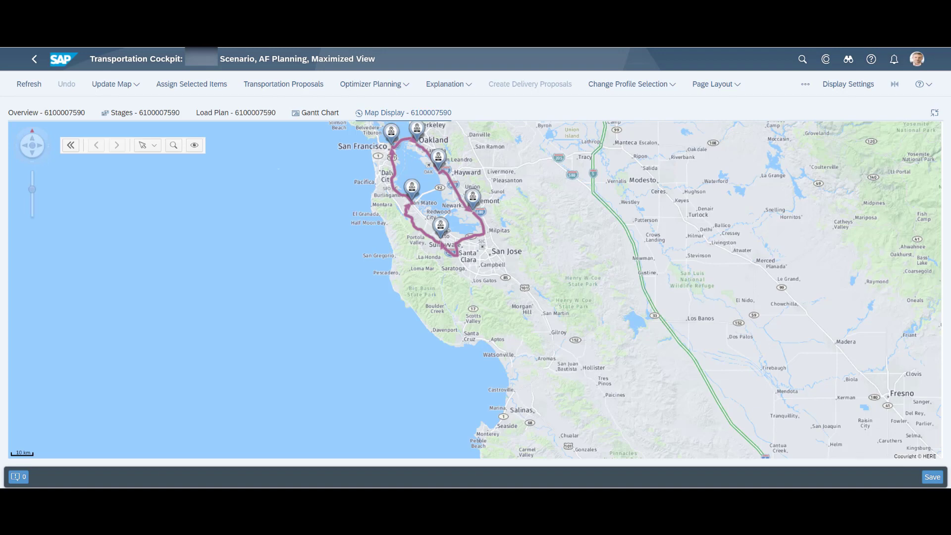
click(235, 112)
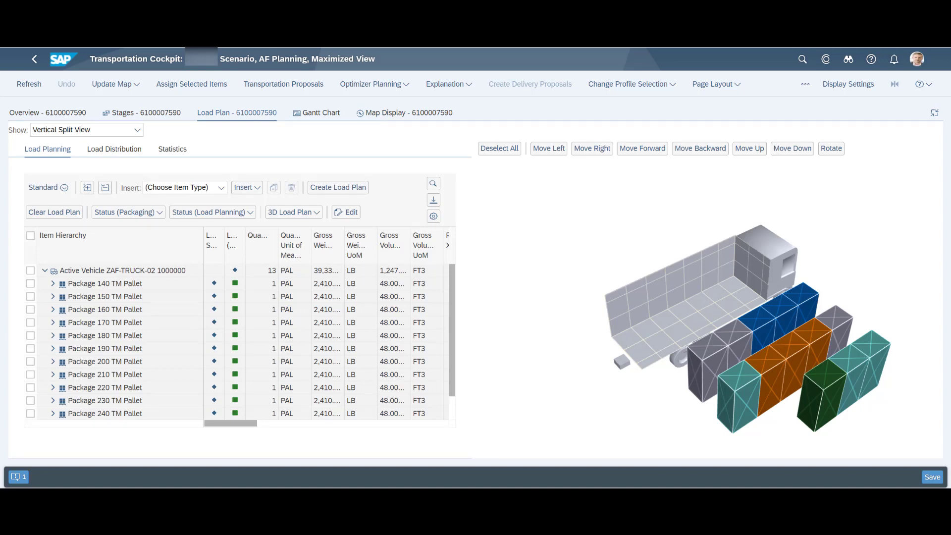
mouse_move(315, 138)
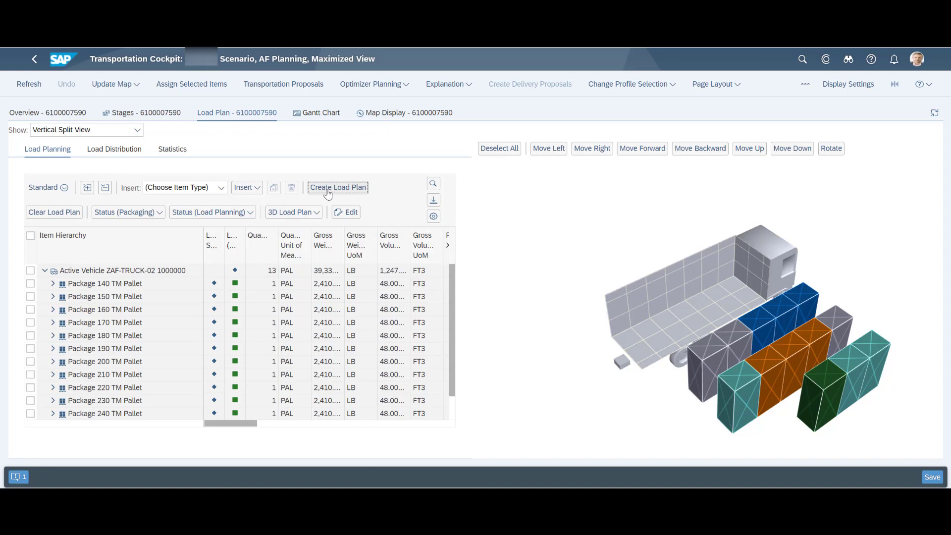
click(338, 187)
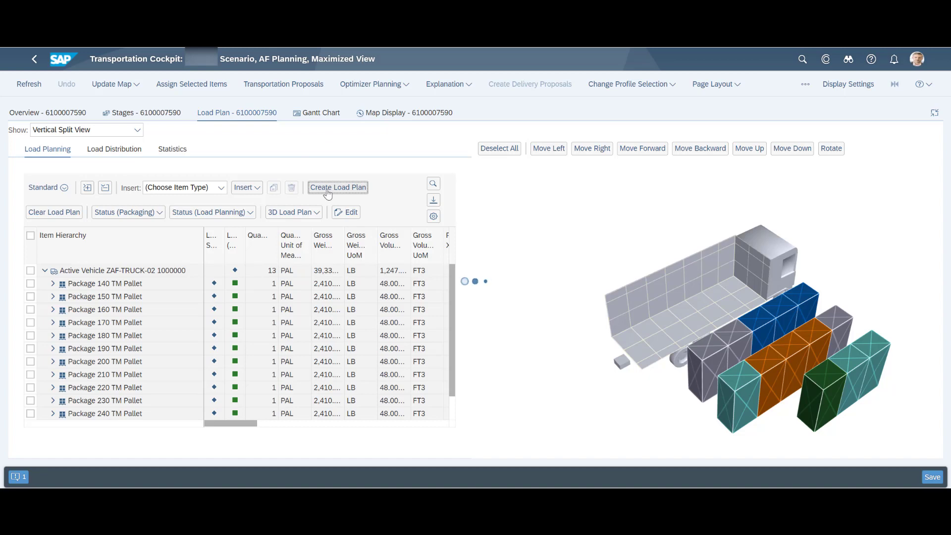
click(338, 188)
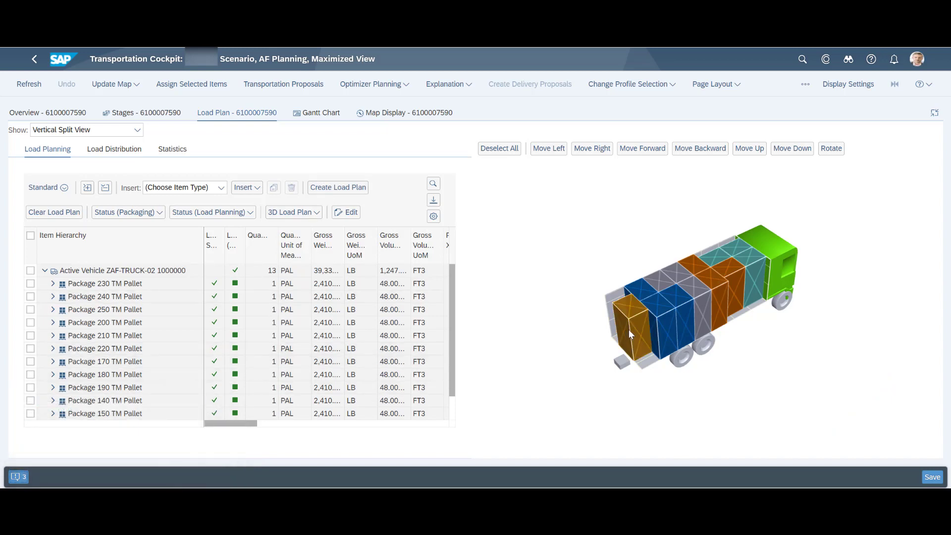
mouse_move(656, 327)
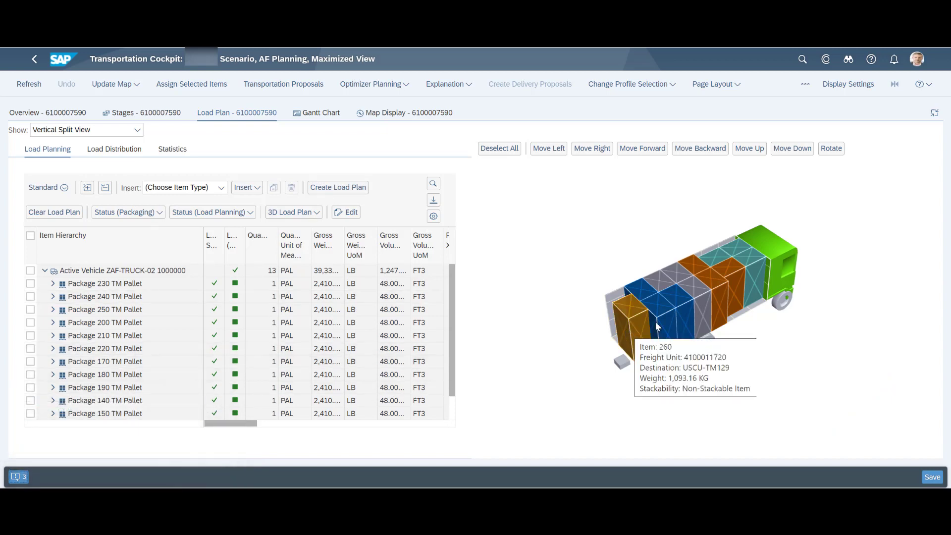
mouse_move(706, 305)
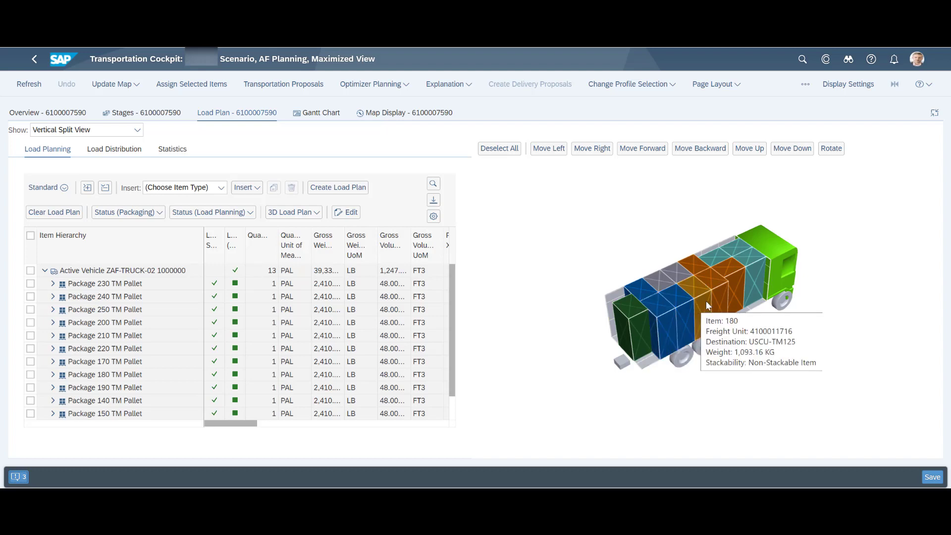
mouse_move(755, 279)
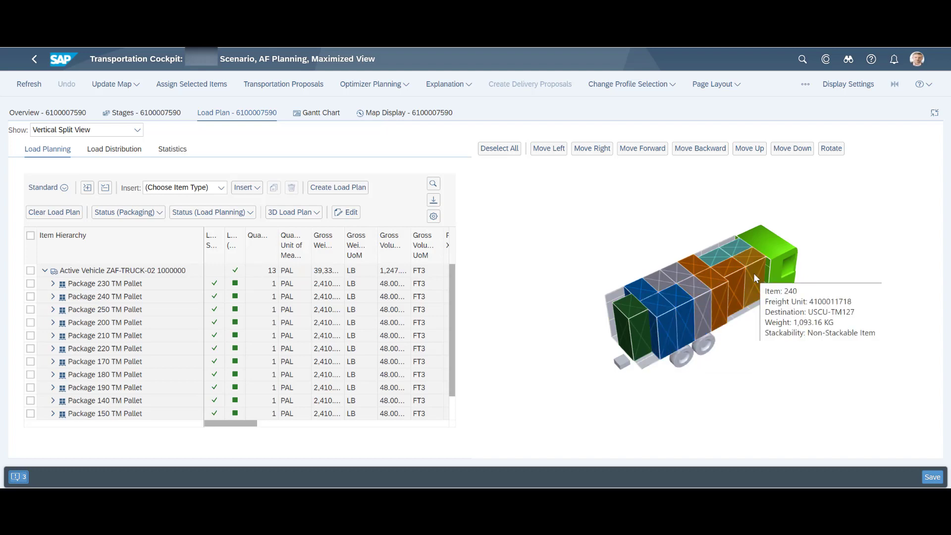
click(141, 111)
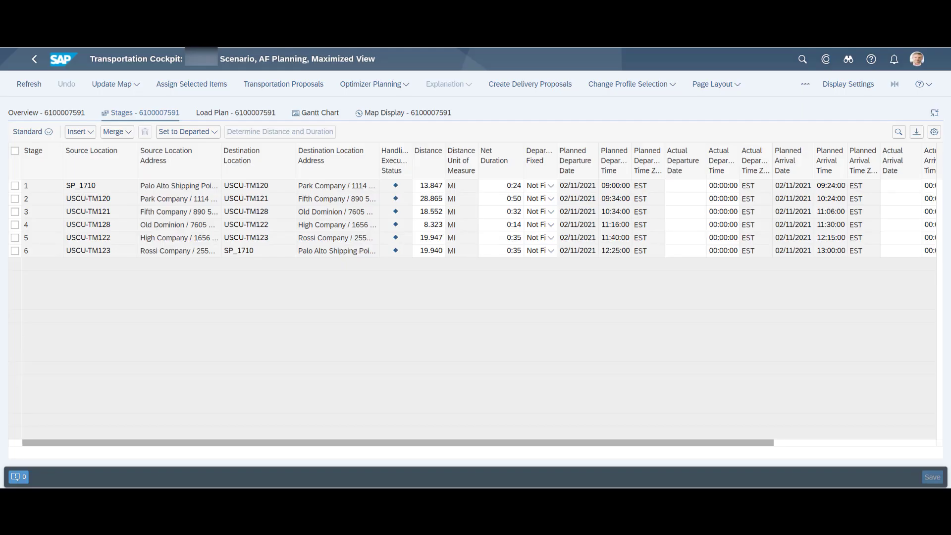
mouse_move(784, 324)
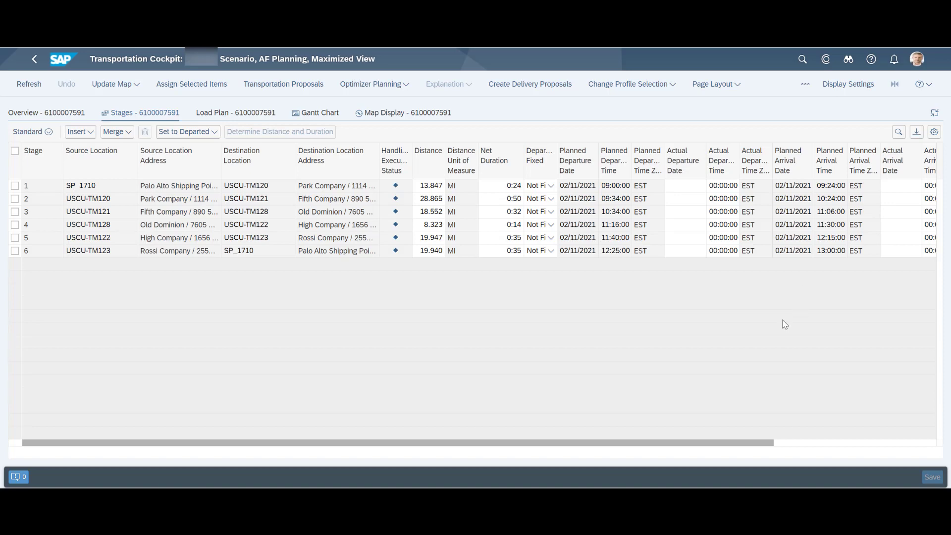
mouse_move(654, 458)
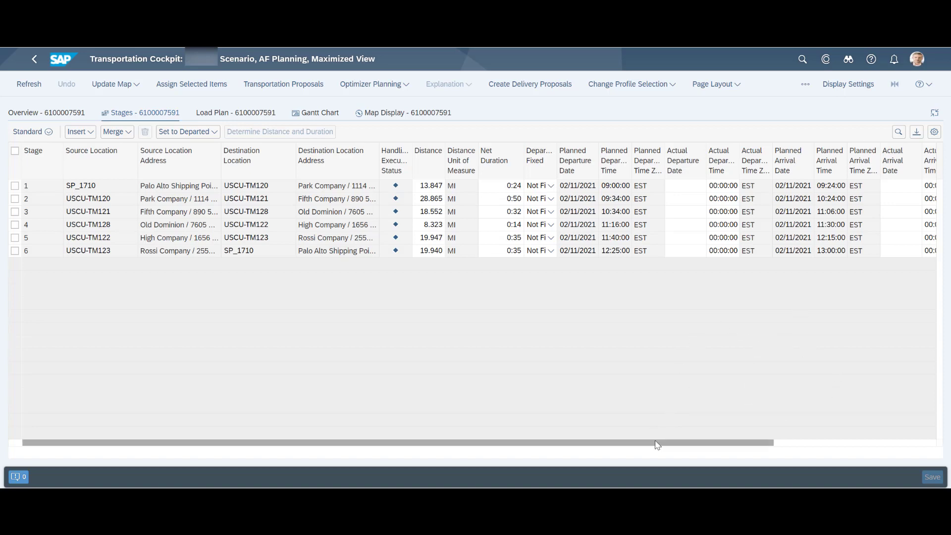
scroll(right, 3)
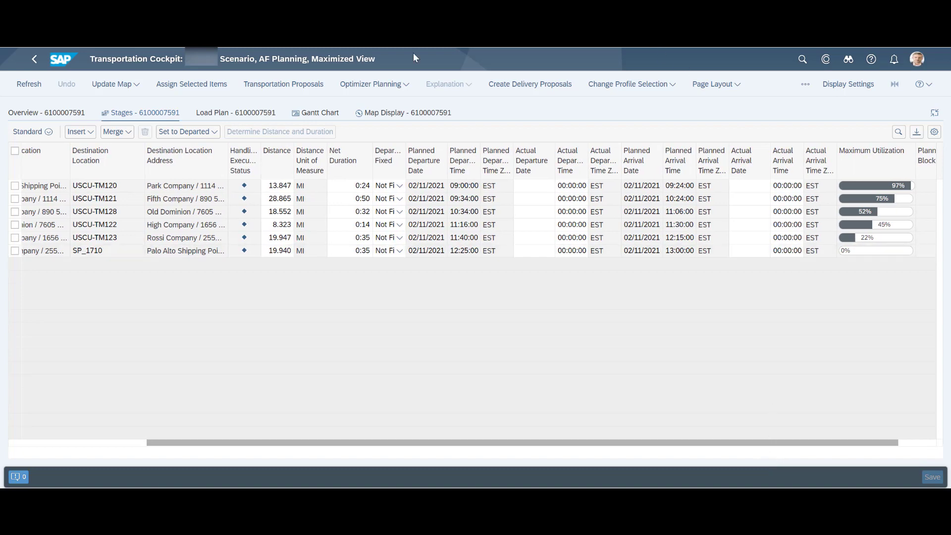
mouse_move(362, 116)
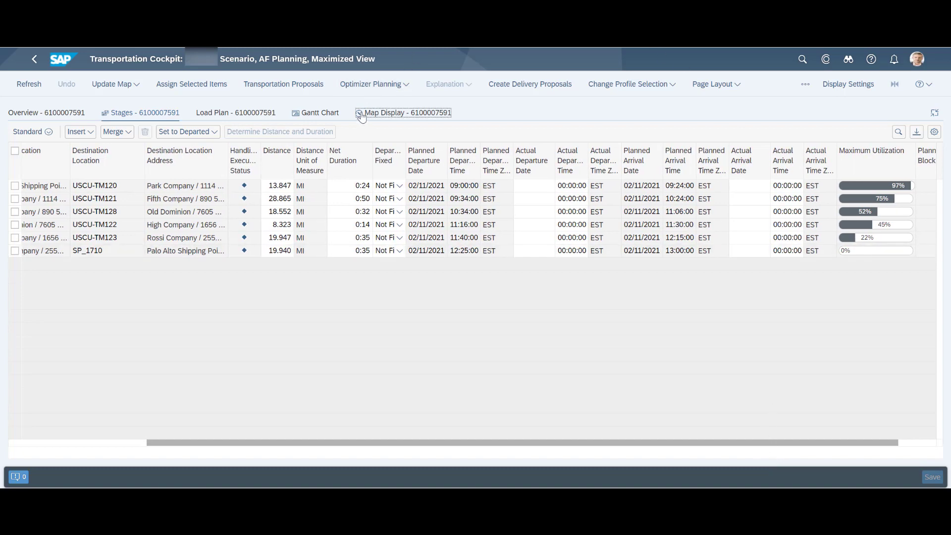
click(403, 112)
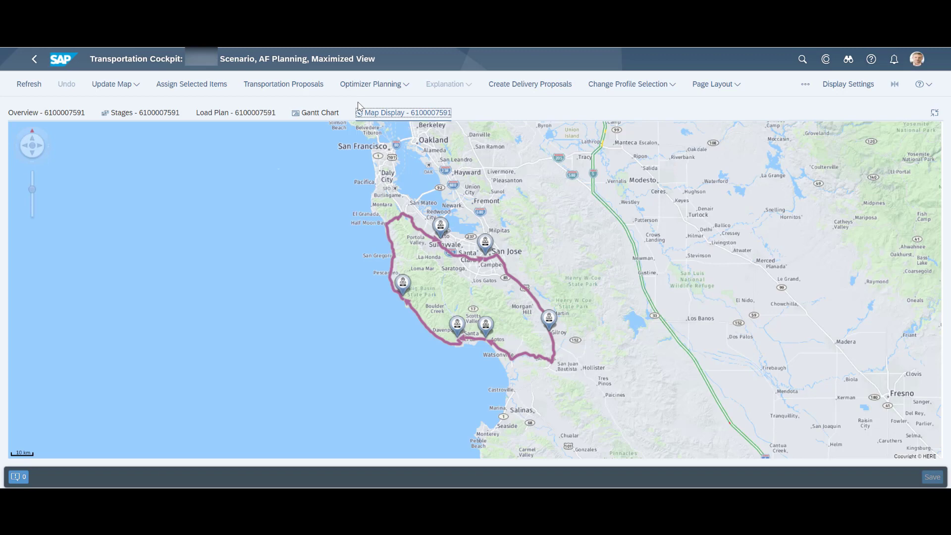
mouse_move(212, 119)
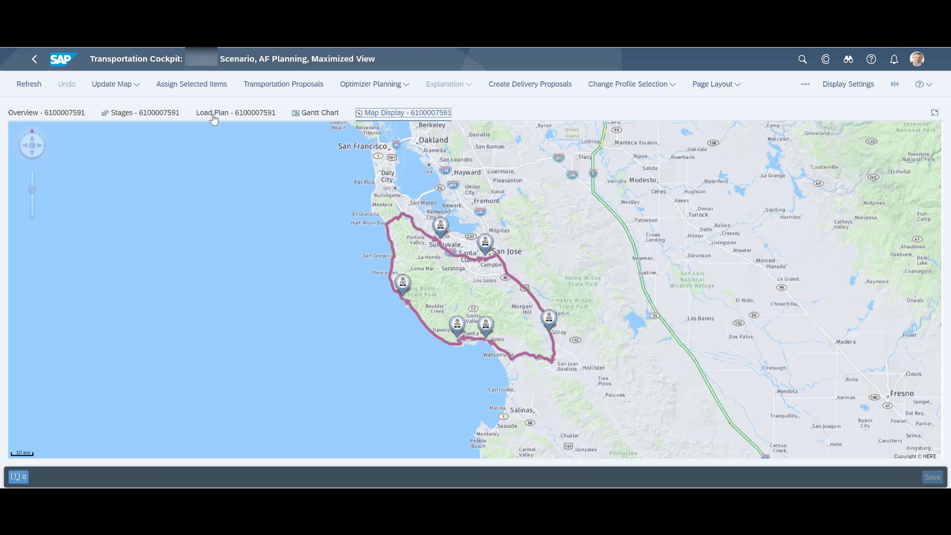
click(213, 112)
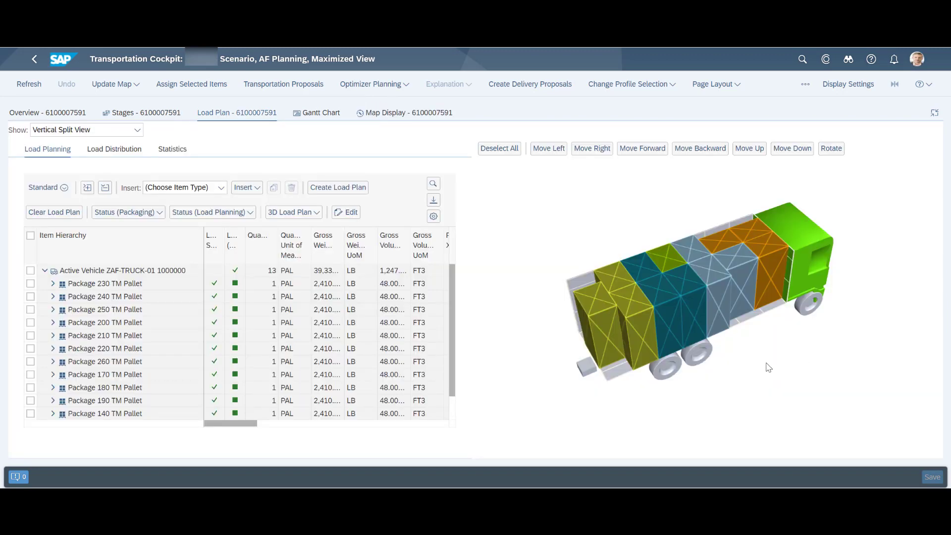